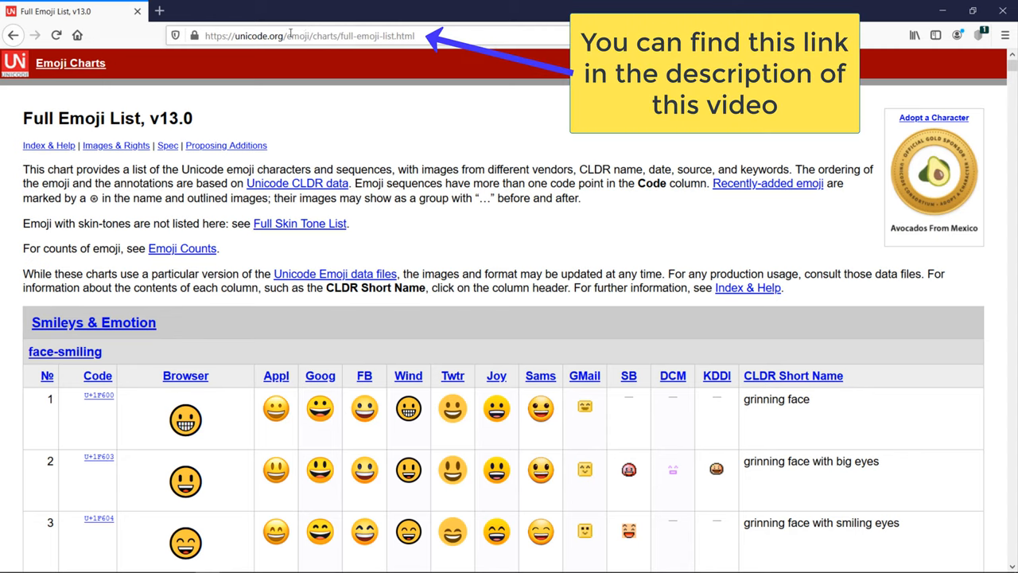
mouse_move(200, 211)
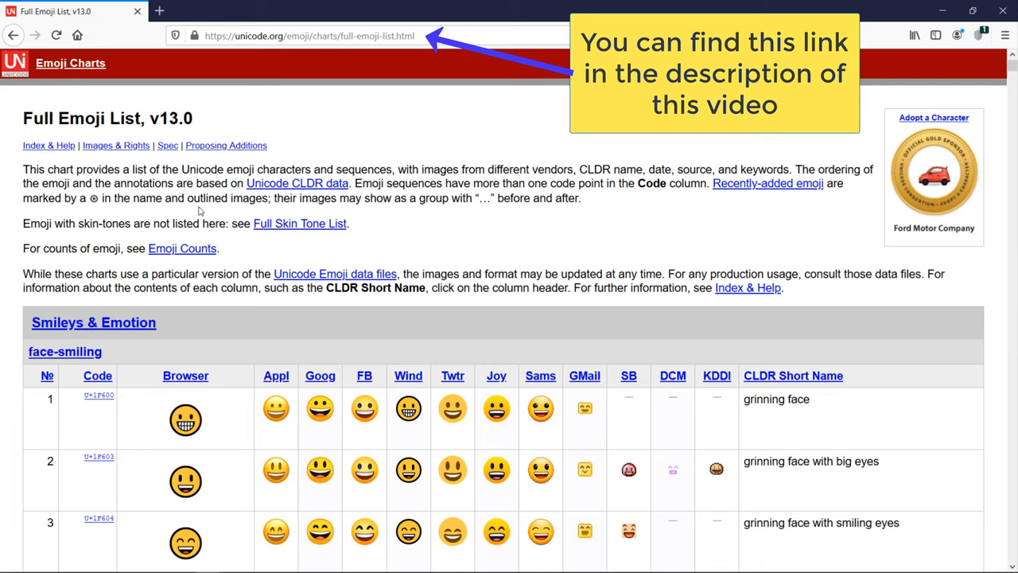
Copy the tongue-out face code U+1F61B from the face-tongue group on Firefox's Full Emoji List
scroll(down, 3)
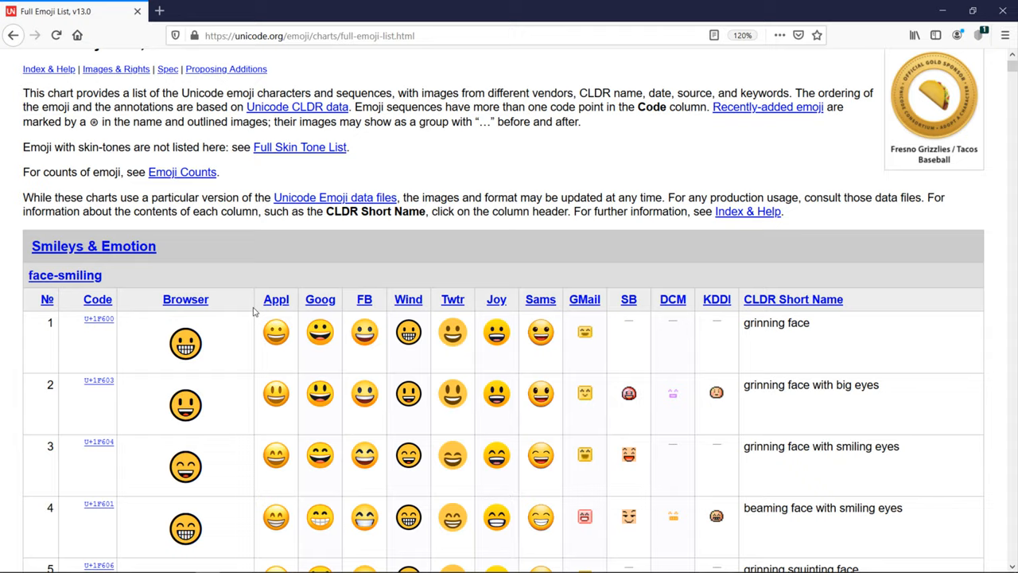
scroll(down, 3)
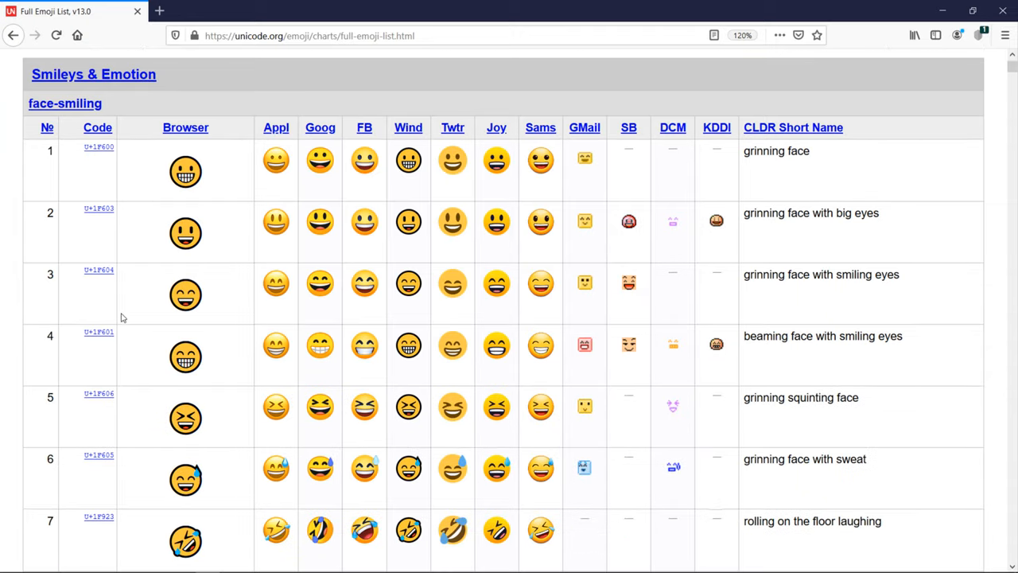
scroll(down, 3)
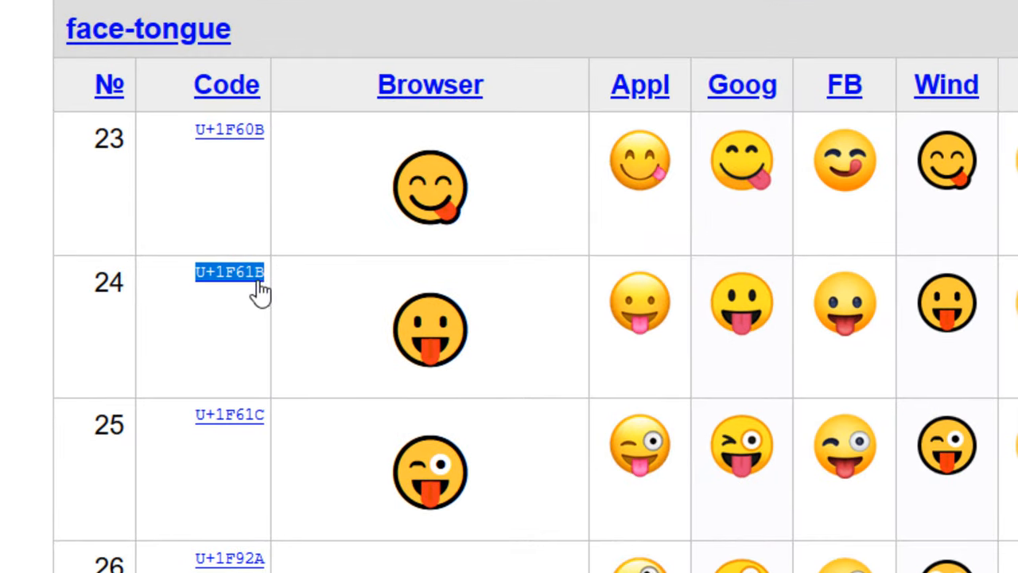
right_click(230, 271)
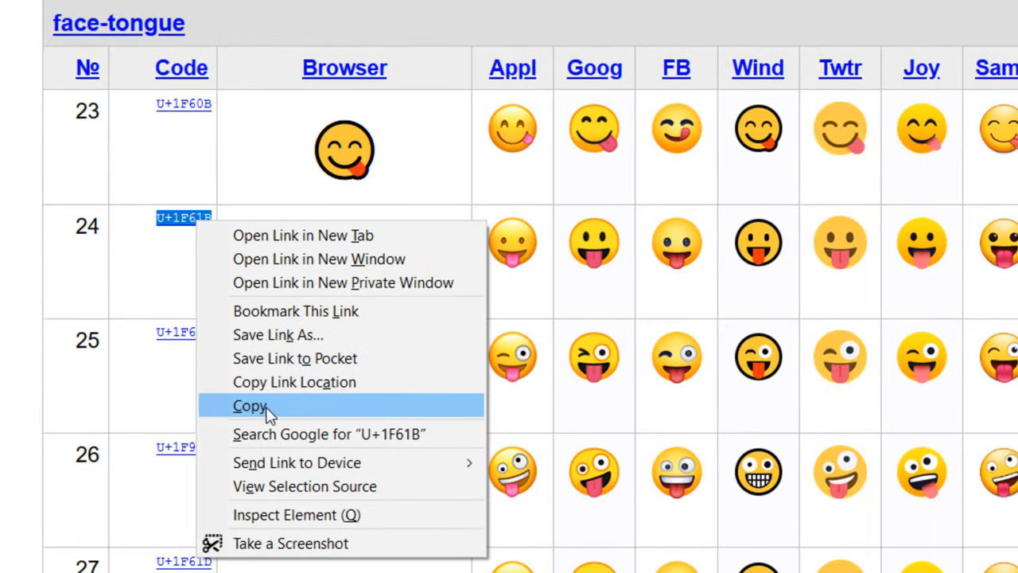
click(249, 405)
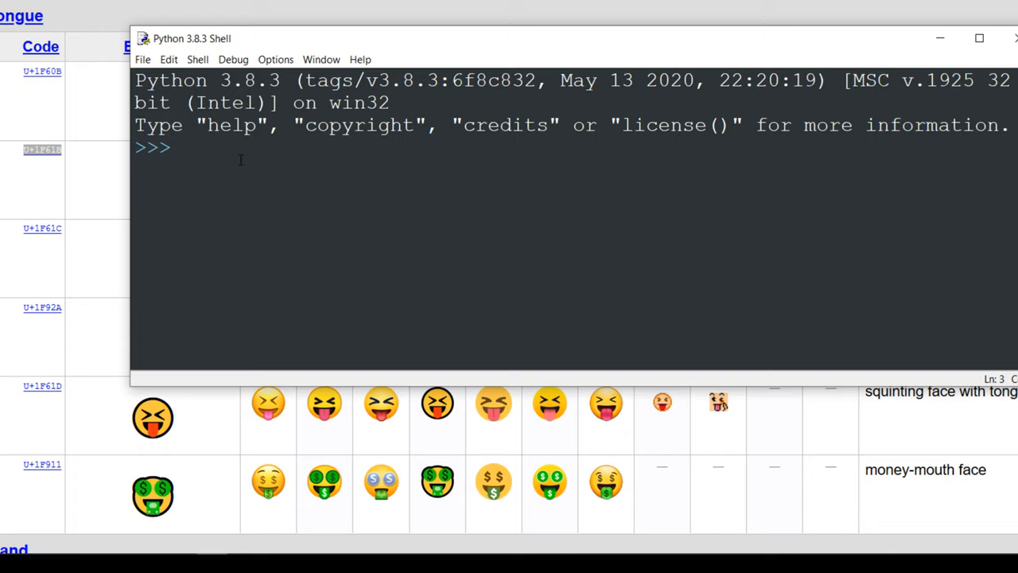
Type print(" at the IDLE shell prompt, leaving empty quotes for the code
text(pr)
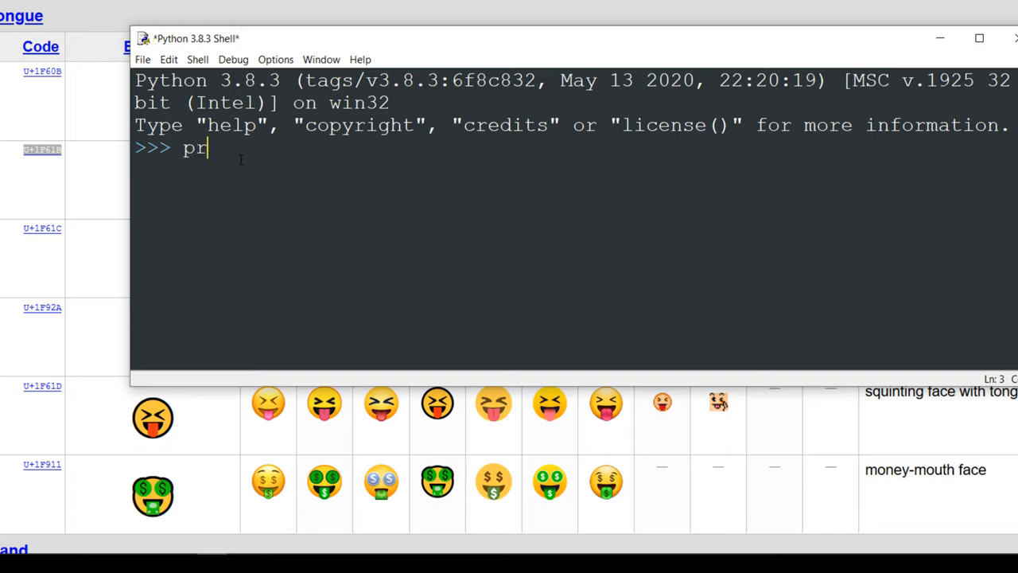
text(int()
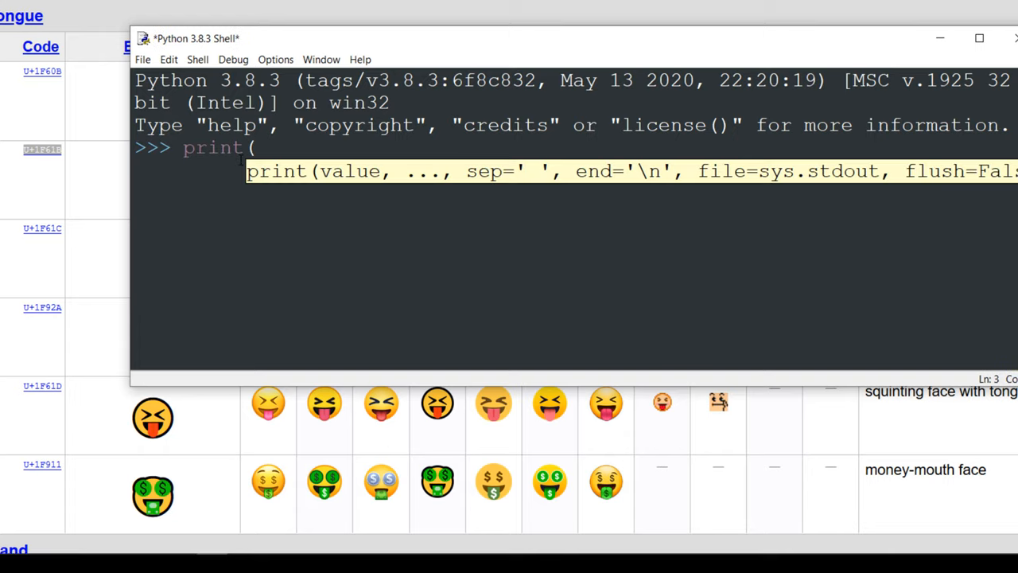
text(")
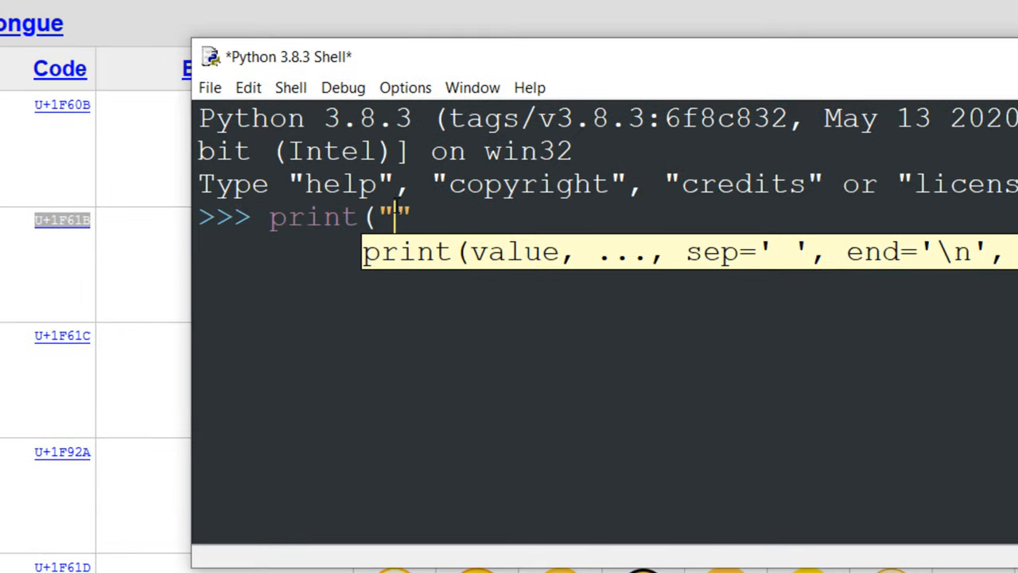
Paste U+1F61B between the quotes and prefix it with a backslash
text(U+1F61B)
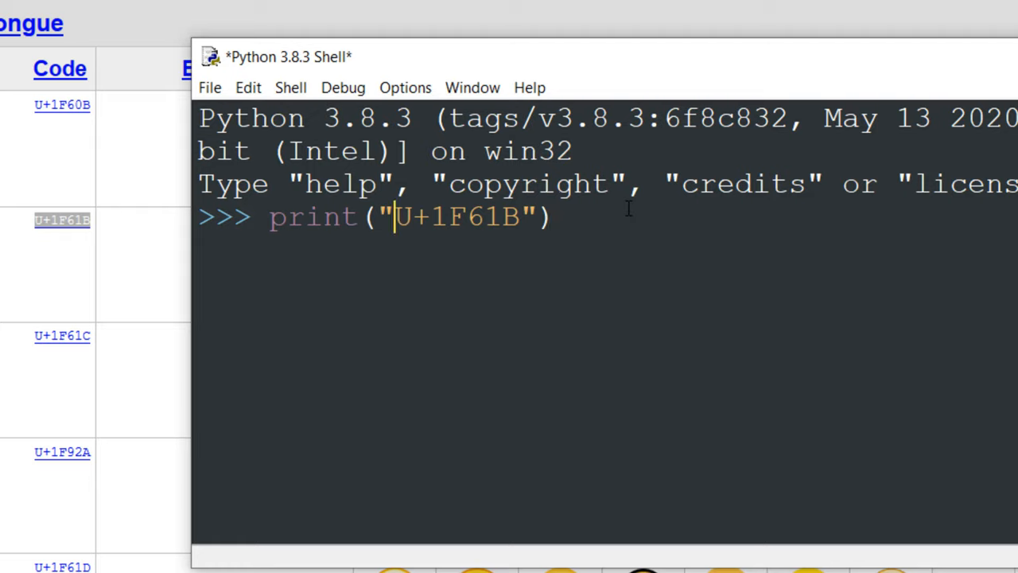
text(\)
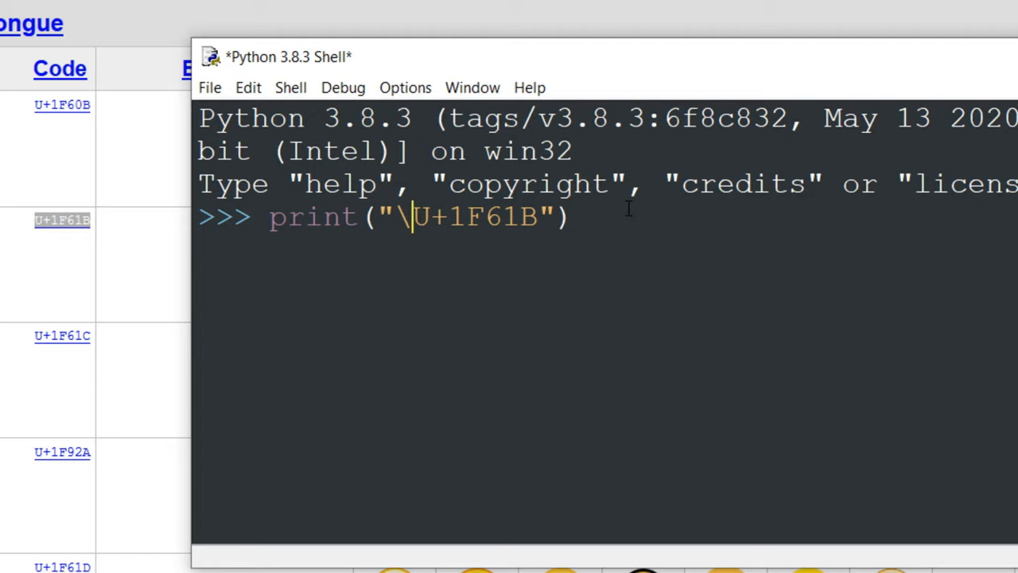